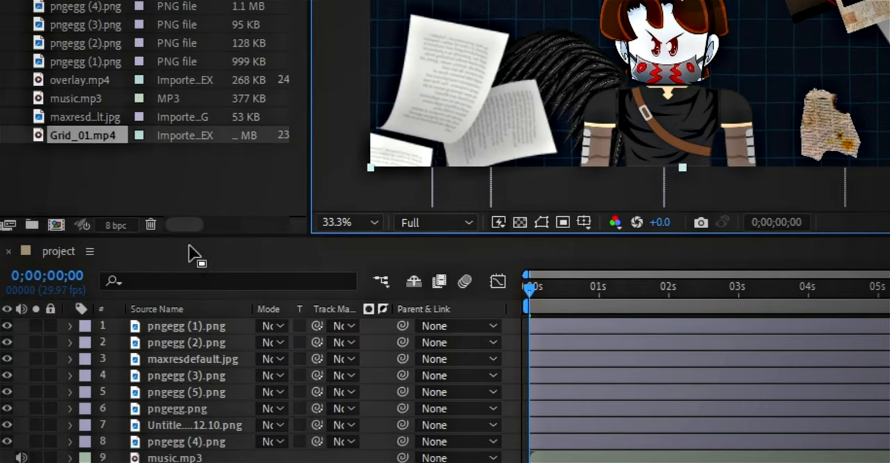
# - Set Grid_01.mp4 to loop through Interpret Footage > Main settings
pyautogui.rightClick(86, 135)
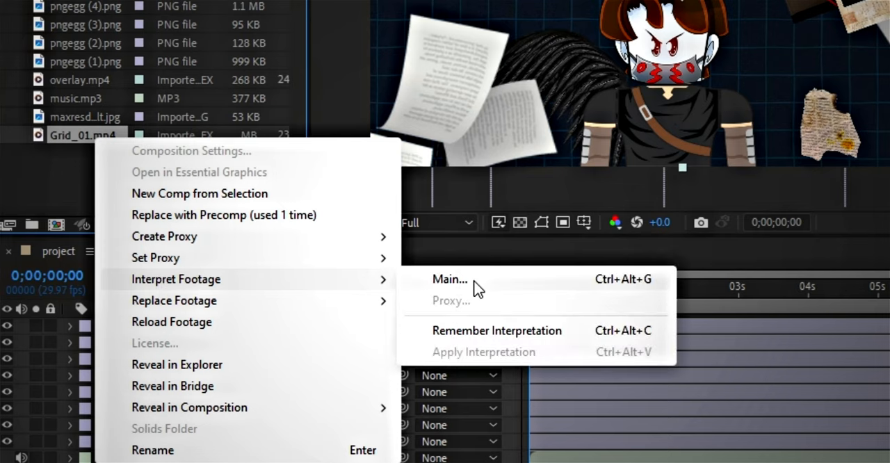
pyautogui.click(450, 278)
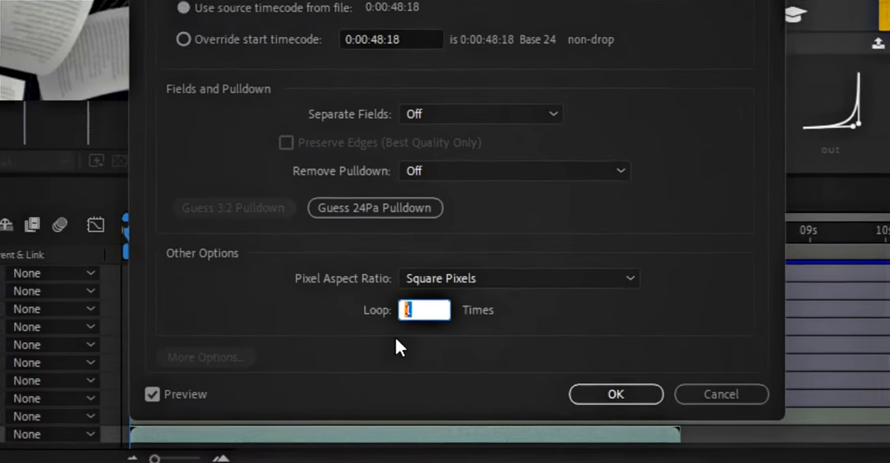
pyautogui.click(615, 395)
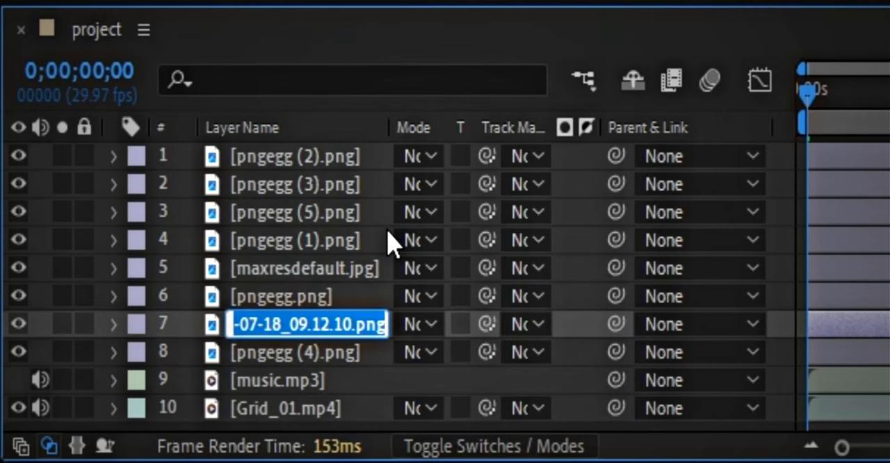
# - Rename the Untitled png layer to 'character'
pyautogui.write('chara')
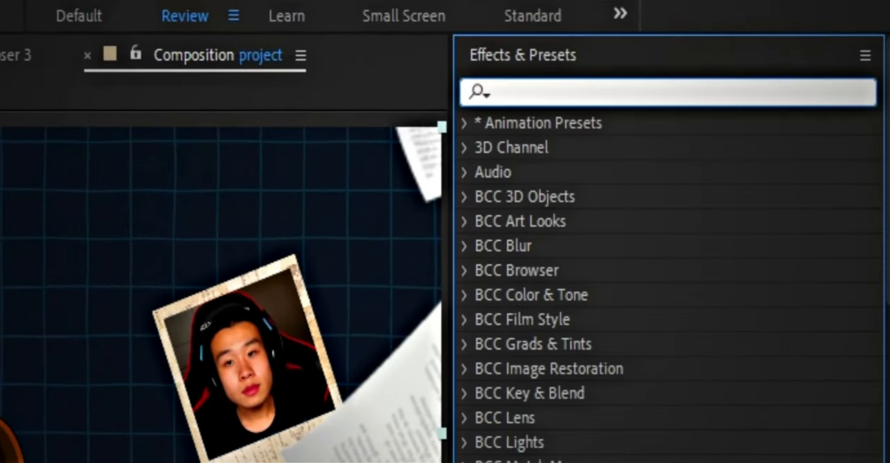
# - Apply Hue/Saturation to the background and shift Master Hue to +148° for a red grid
pyautogui.write('hue')
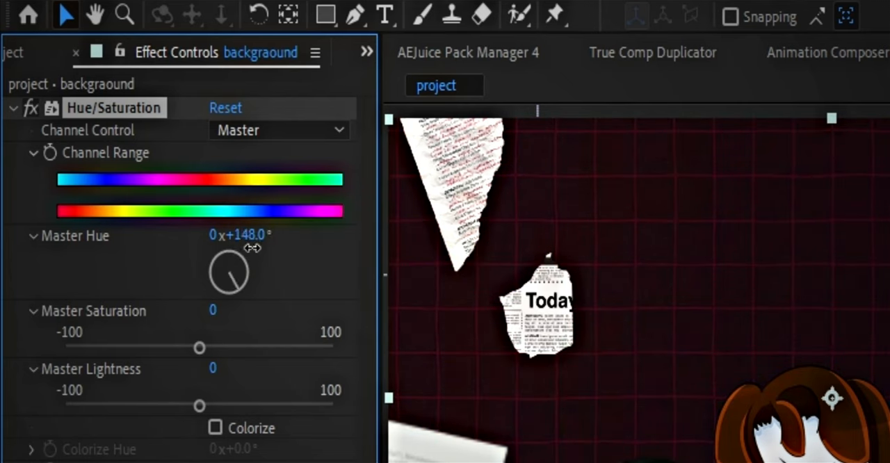
pyautogui.moveTo(199, 348); pyautogui.dragTo(330, 348)
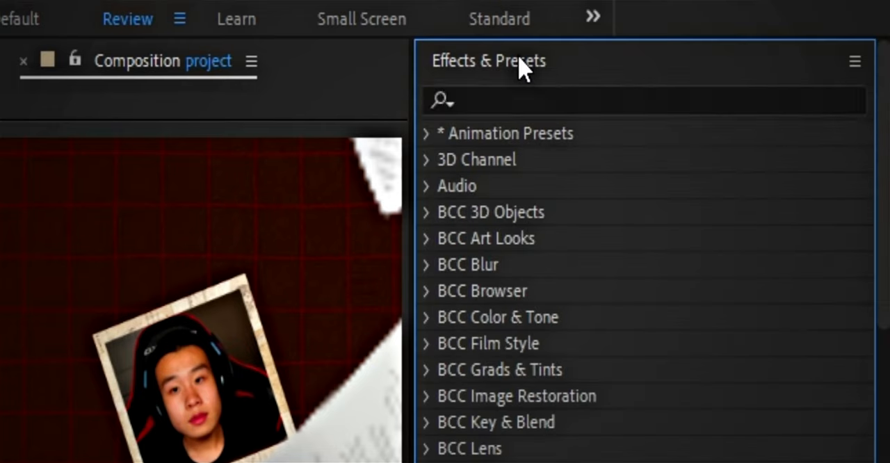
# - Add Glow to wing r using A & B Colors, with red as Color A
pyautogui.write('glow')
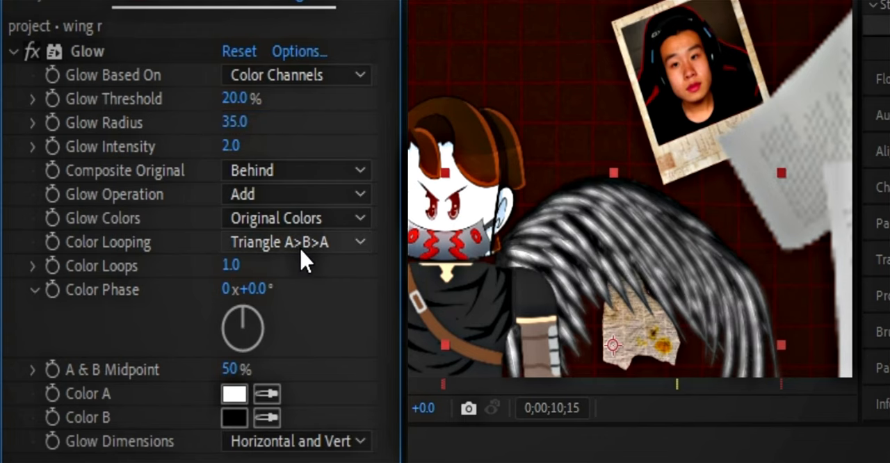
pyautogui.click(295, 218)
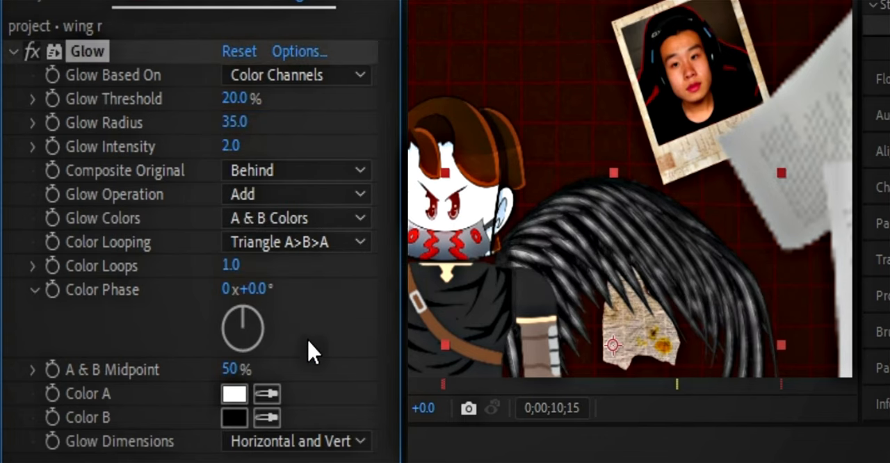
pyautogui.click(234, 394)
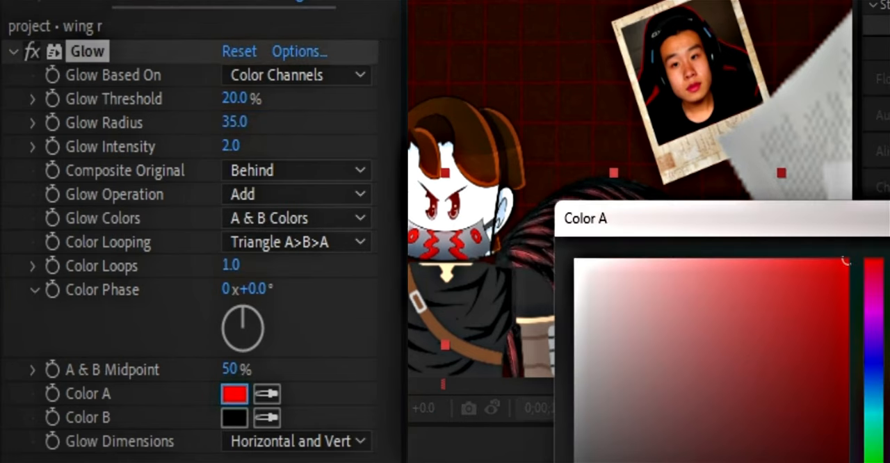
pyautogui.click(234, 417)
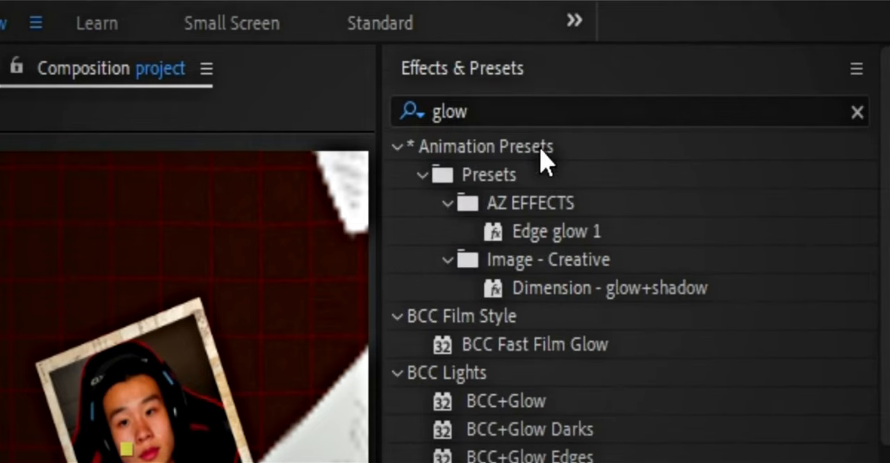
# - Apply Saber to the character with Layer Masks core, Electric preset and a red glow
pyautogui.write('sab')
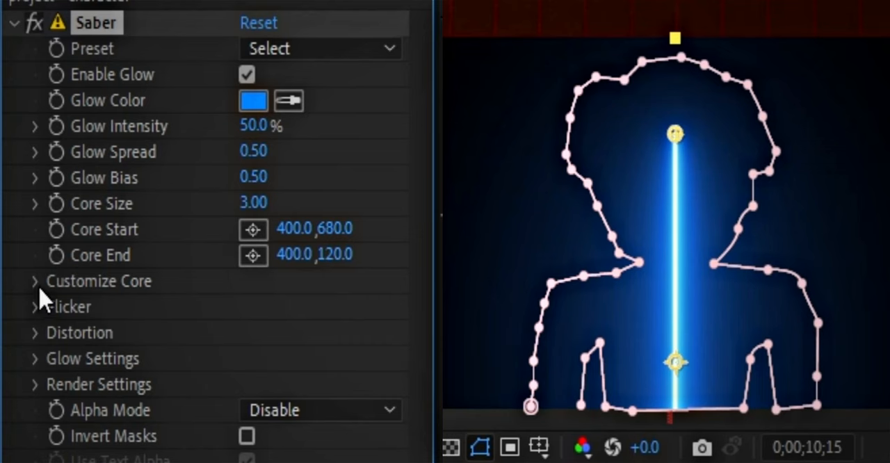
pyautogui.click(320, 307)
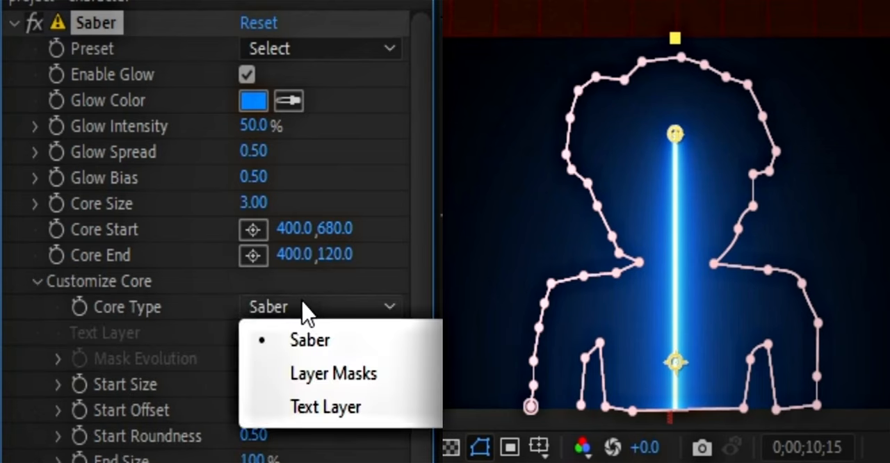
pyautogui.click(333, 373)
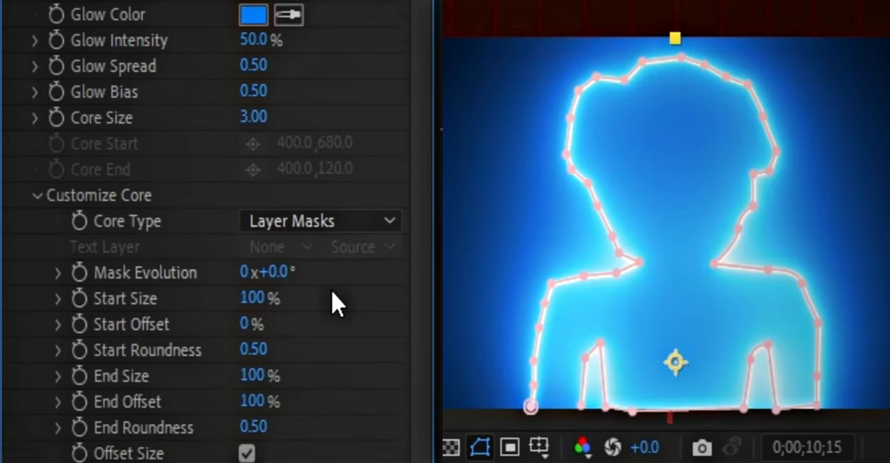
pyautogui.scroll(-3)
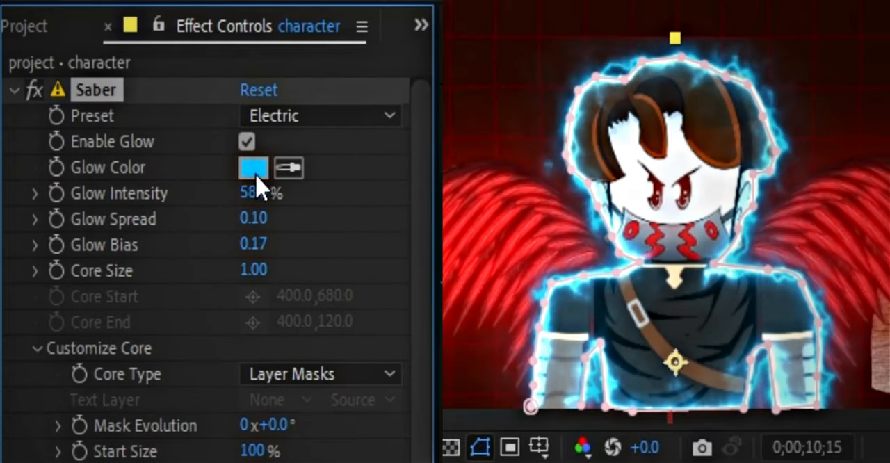
pyautogui.click(253, 167)
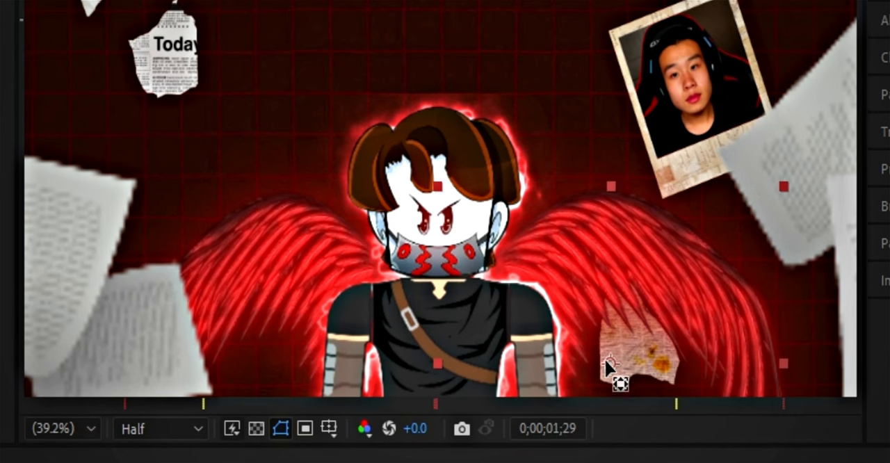
pyautogui.moveTo(504, 306)
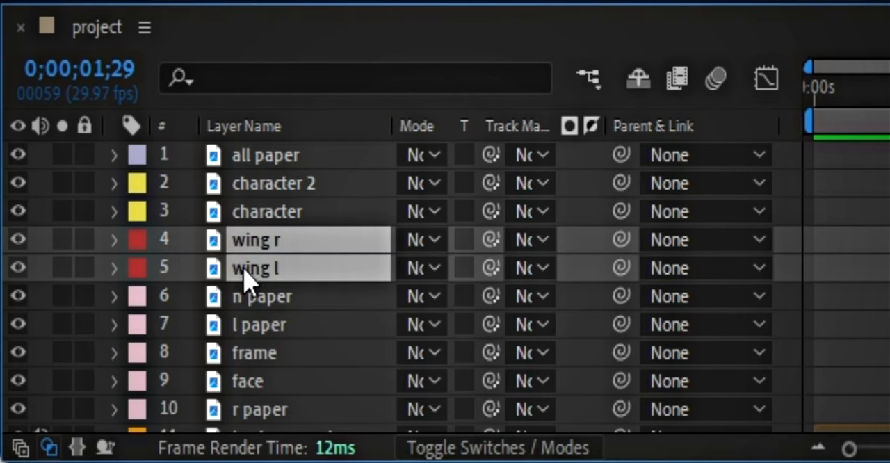
# - Keyframe wing r and wing l rotation at 2s and 10s with an eased curve
pyautogui.press('r')
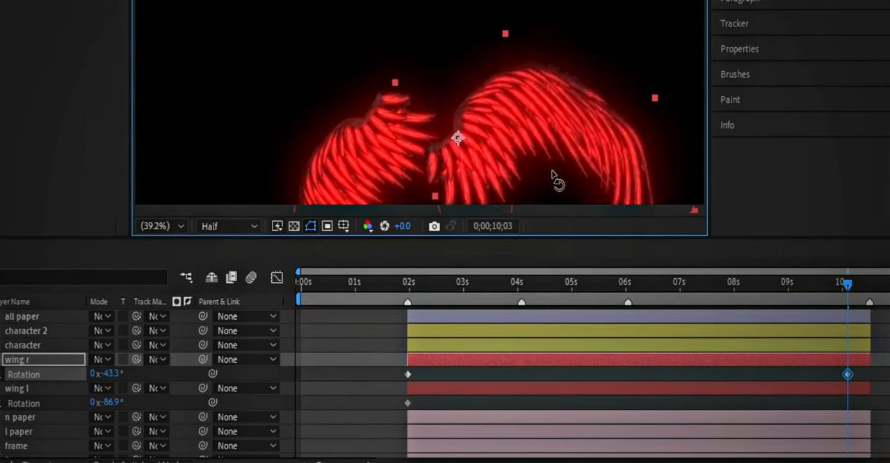
pyautogui.click(17, 388)
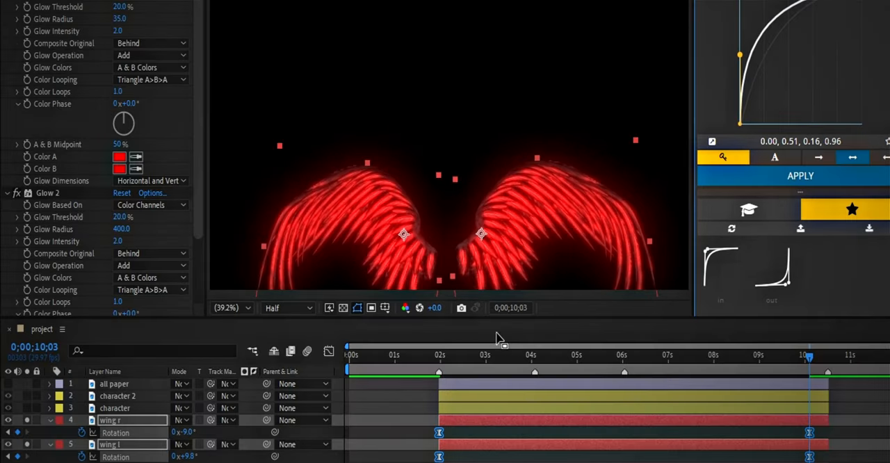
pyautogui.click(434, 355)
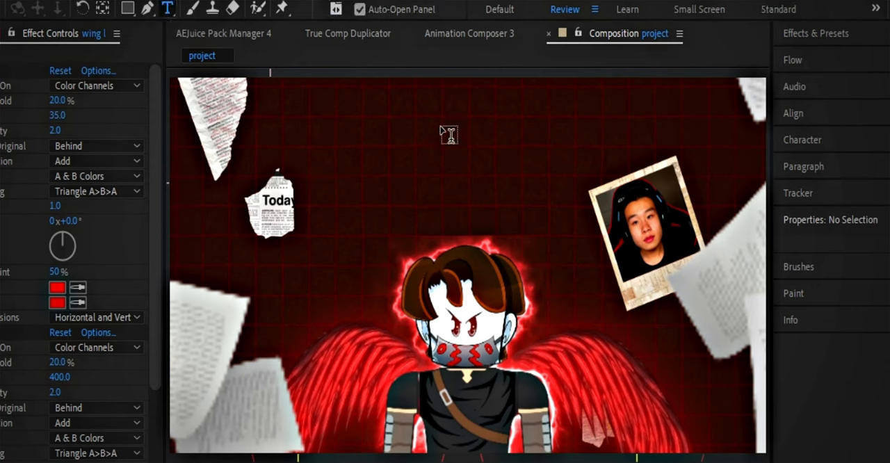
# - Type a bold white CHAPTER 1 title, shrink it, and centre it above the character
pyautogui.write('CHAPTER')
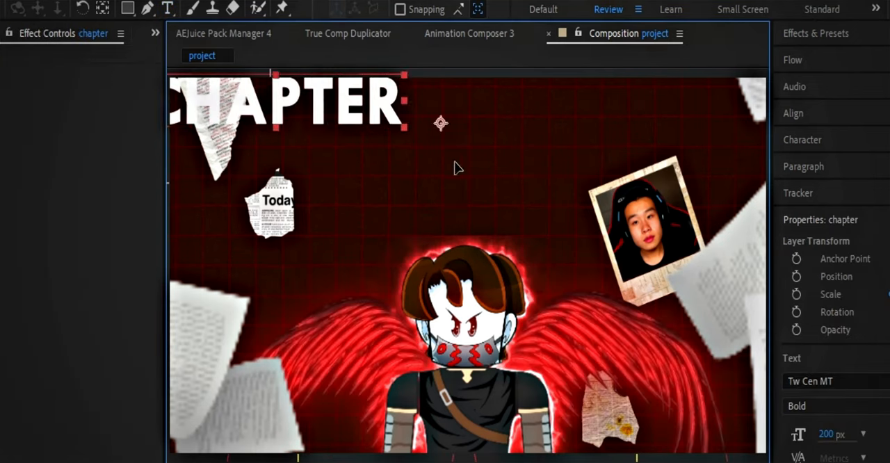
pyautogui.moveTo(278, 101); pyautogui.dragTo(462, 150)
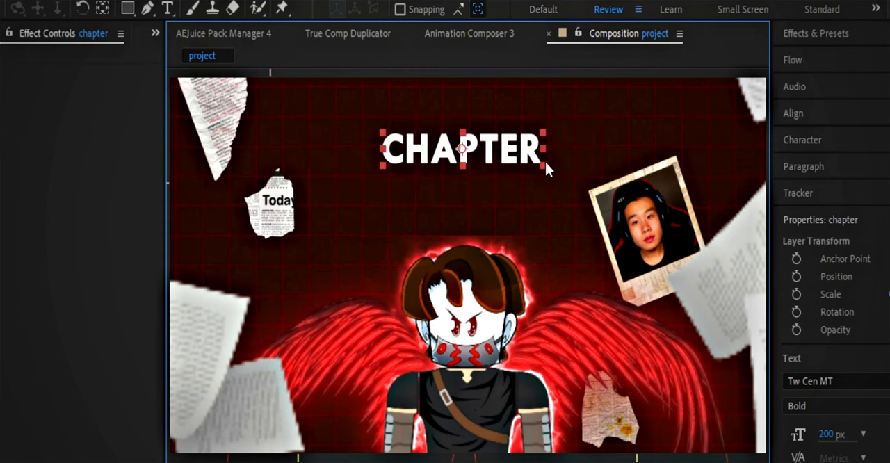
pyautogui.moveTo(462, 148); pyautogui.dragTo(462, 117)
pyautogui.write(' 1')
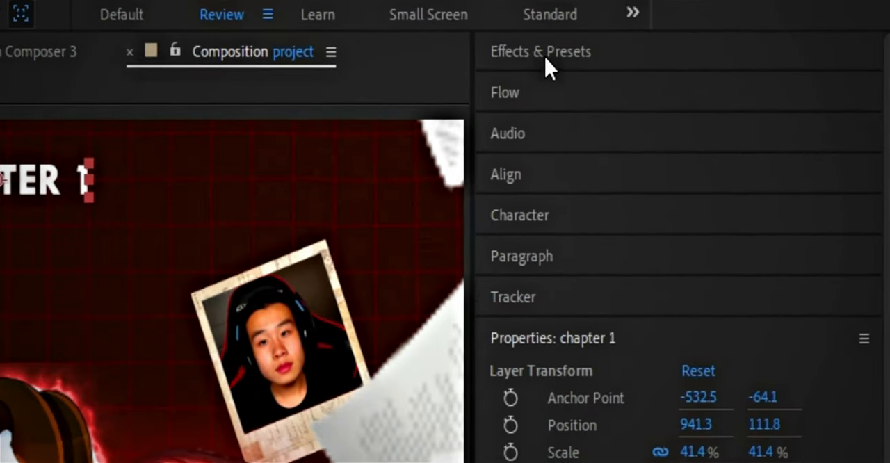
pyautogui.write('gl')
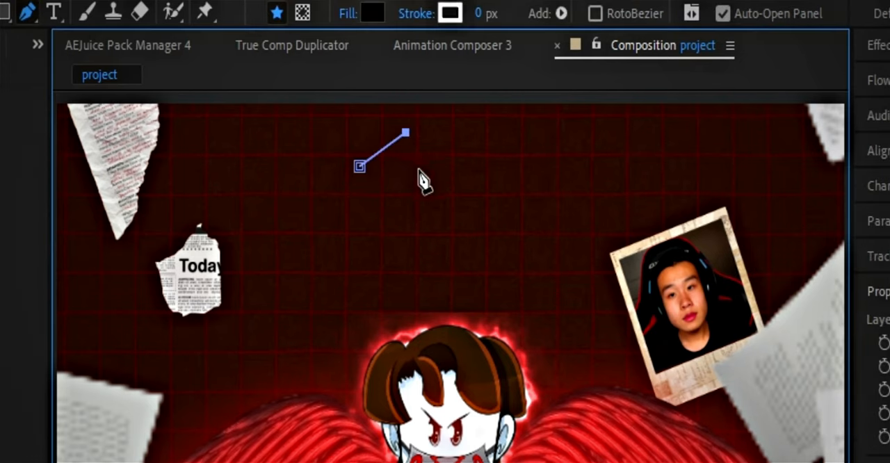
# - Finish the zigzag path and expand Shape 1's contents to remove its fill
pyautogui.click(536, 125)
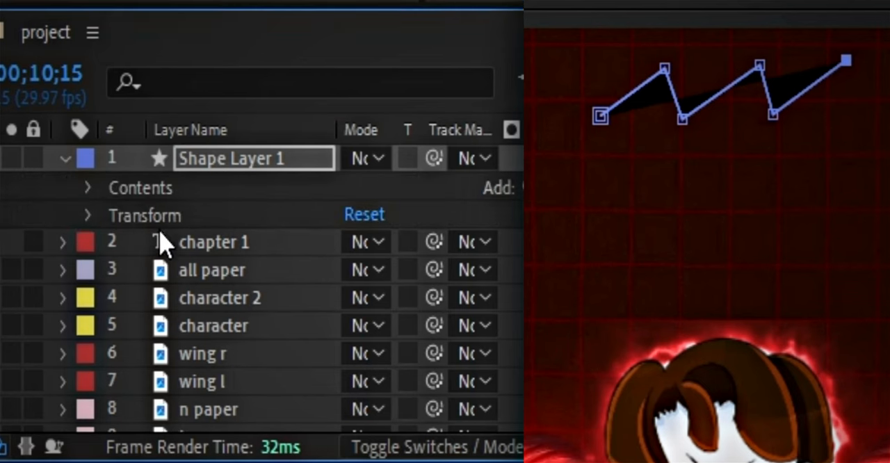
pyautogui.click(89, 187)
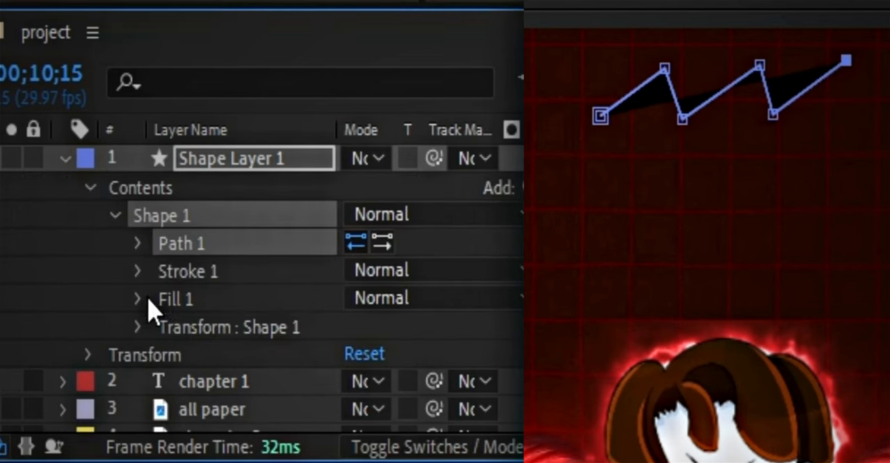
pyautogui.click(138, 297)
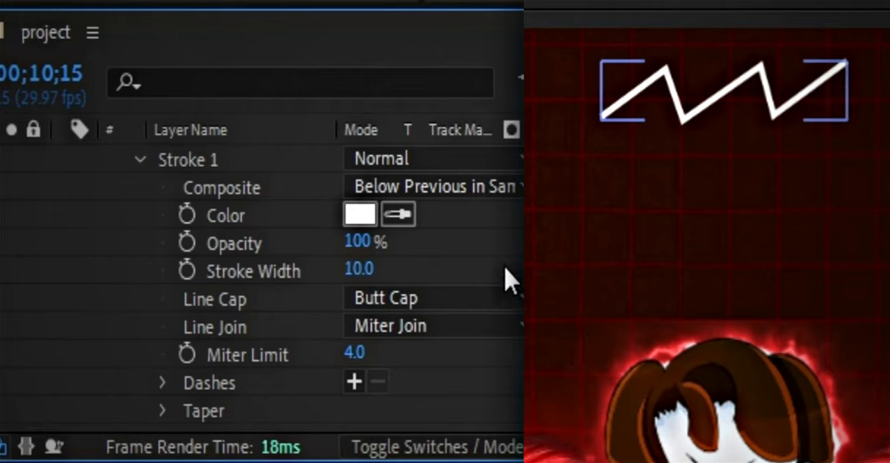
# - Add Trim Paths to the zigzag with offset Start/End keyframes around 4s
pyautogui.click(250, 452)
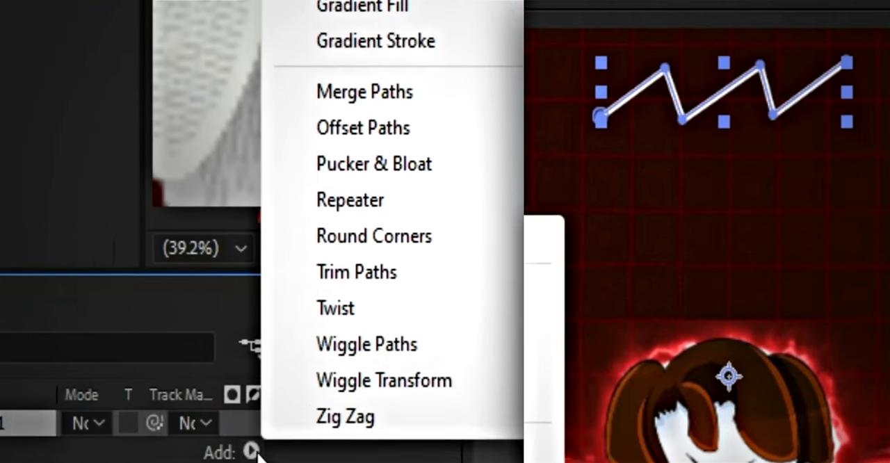
pyautogui.click(357, 271)
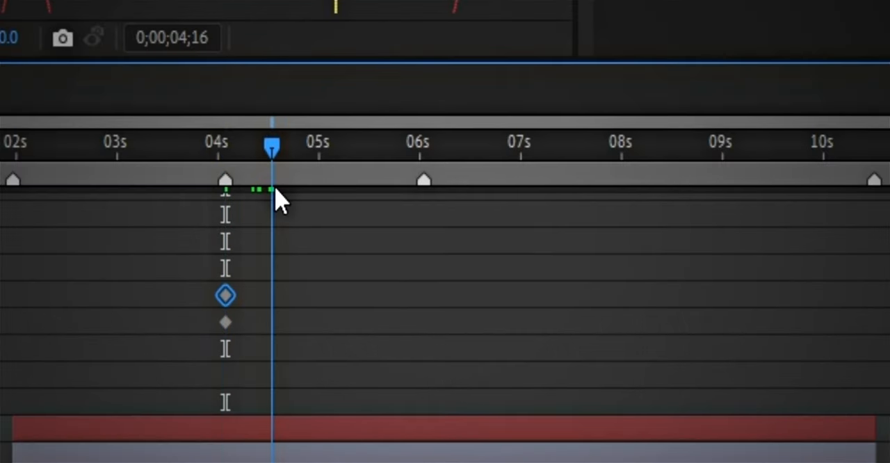
pyautogui.write('10')
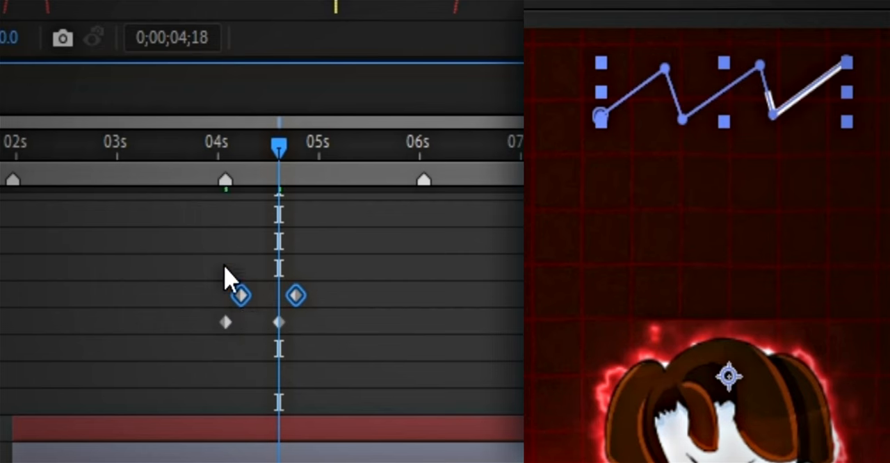
pyautogui.moveTo(277, 146); pyautogui.dragTo(225, 146)
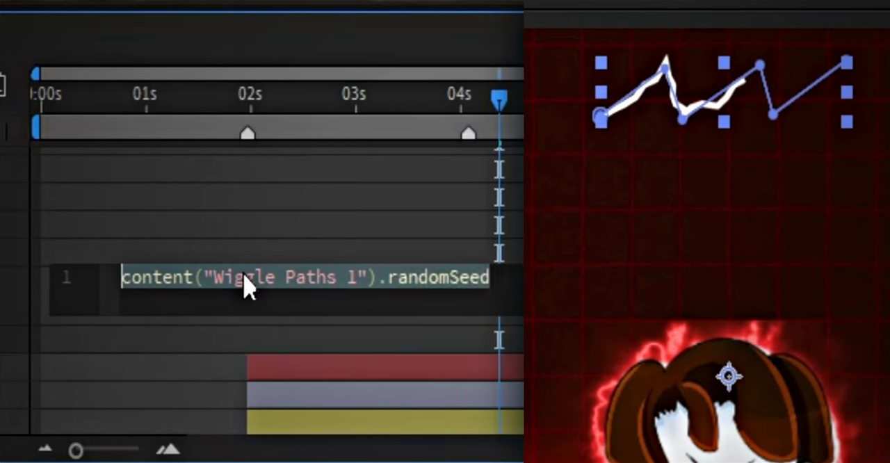
# - Add Wiggle Paths and drive its Random Seed with a time expression
pyautogui.write('time')
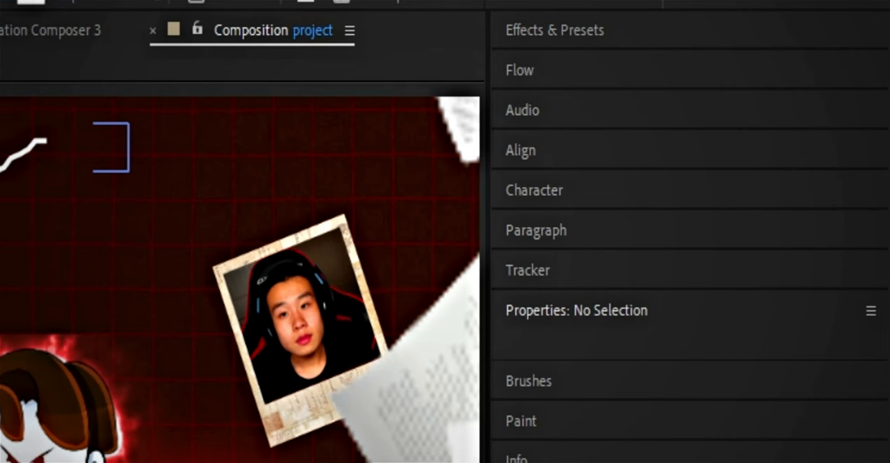
# - Apply Turbulent Displace to the lightning line and enter 40 for its distortion setting
pyautogui.write('glow')
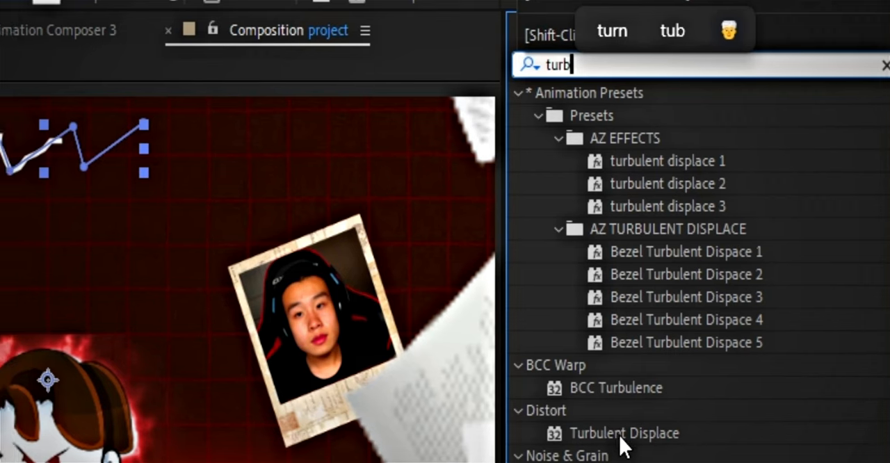
pyautogui.doubleClick(624, 433)
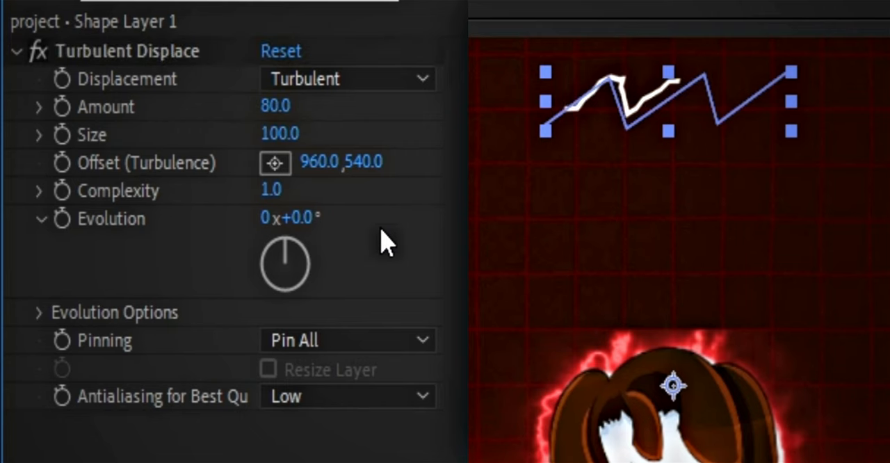
pyautogui.write('40')
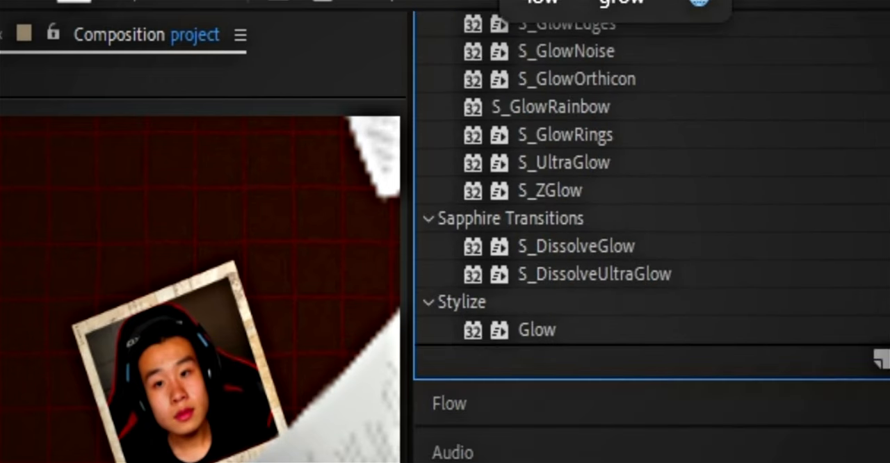
# - Give the lightning line two Glow effects, the second at intensity 2.0 and radius 50
pyautogui.doubleClick(537, 329)
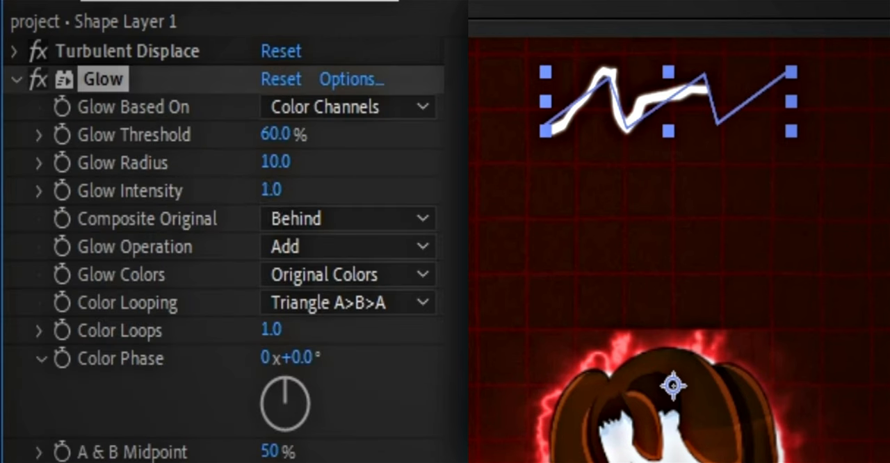
pyautogui.write('2.0')
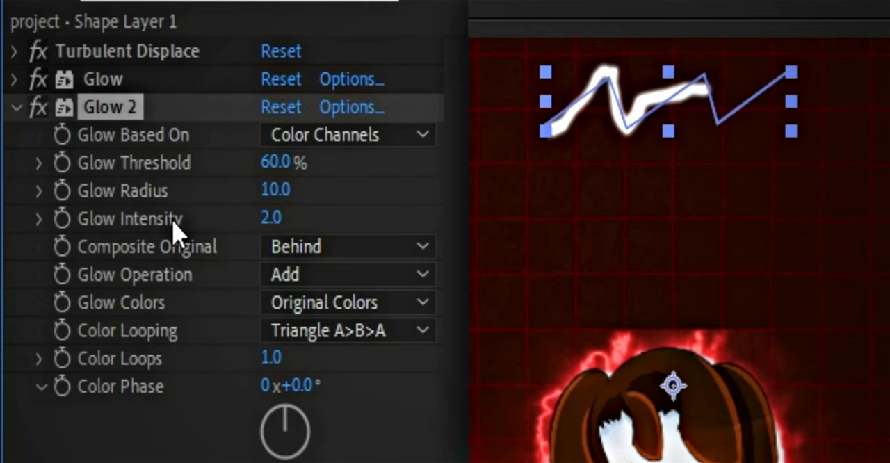
pyautogui.doubleClick(275, 190)
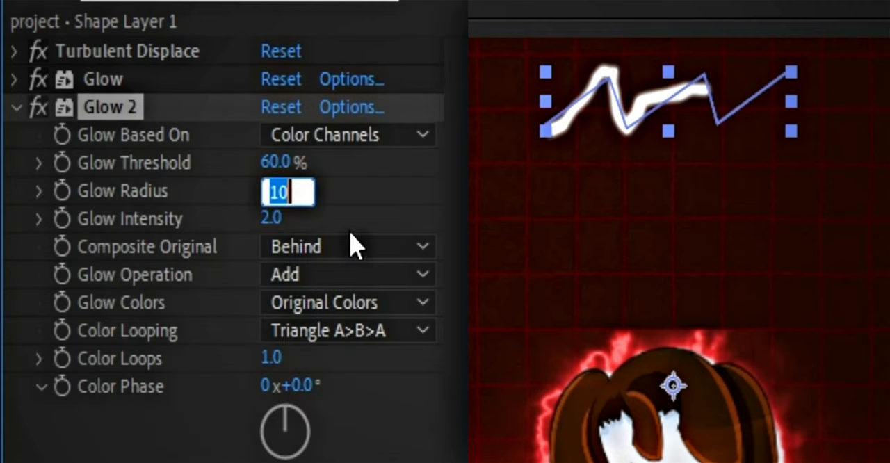
pyautogui.write('50.0')
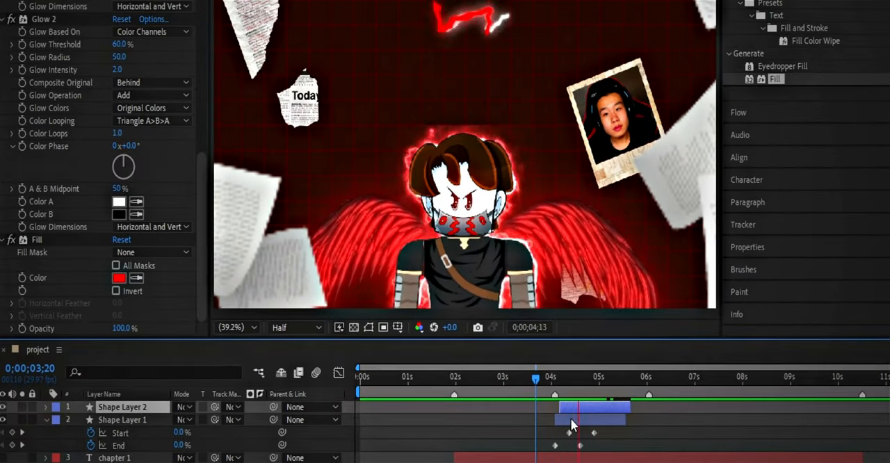
# - Select the original lightning shape layer, Shape Layer 1
pyautogui.click(566, 375)
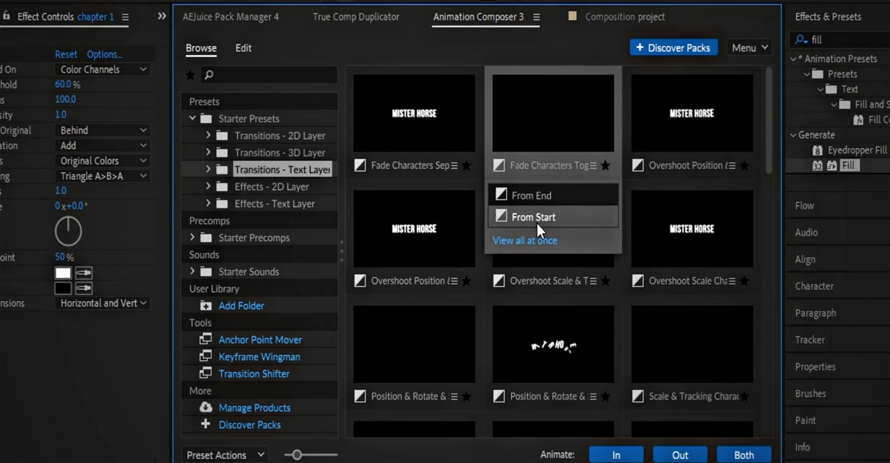
# - Give the chapter 1 title Fade Characters Together and Gaussian Blur & Fade Eased intros
pyautogui.click(533, 216)
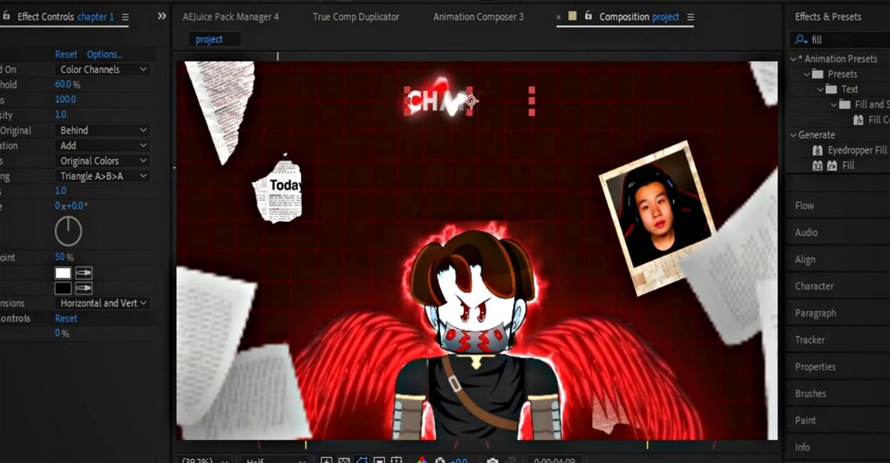
pyautogui.click(479, 16)
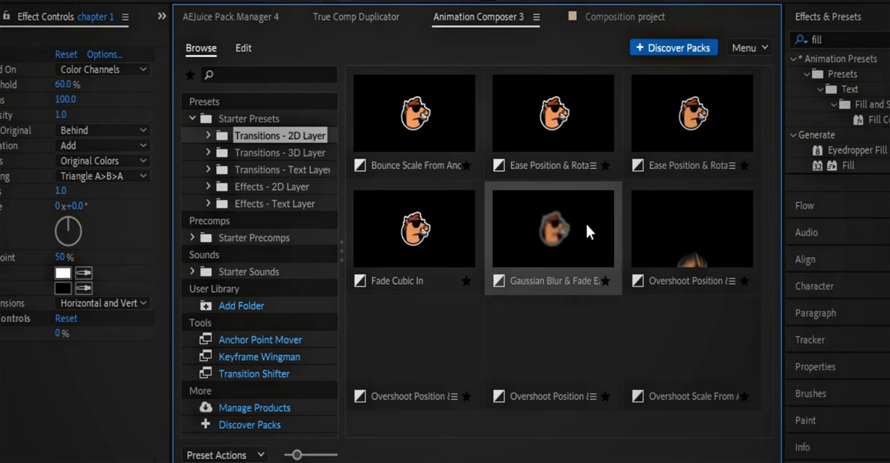
pyautogui.click(242, 48)
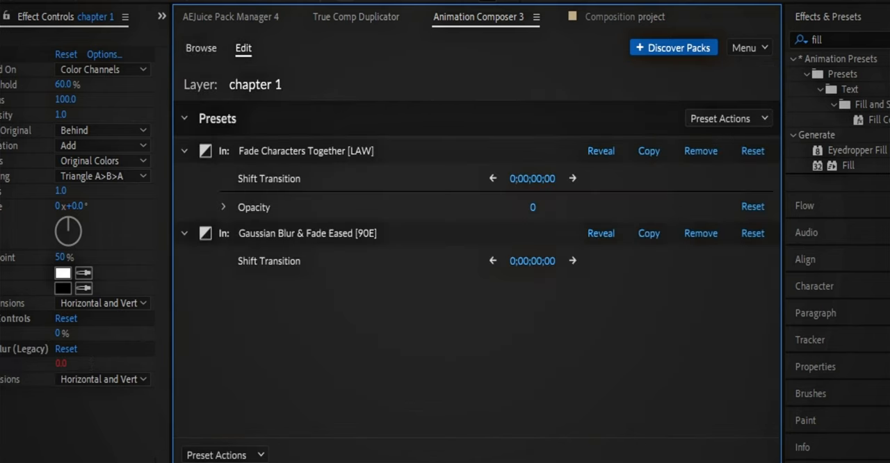
pyautogui.click(625, 16)
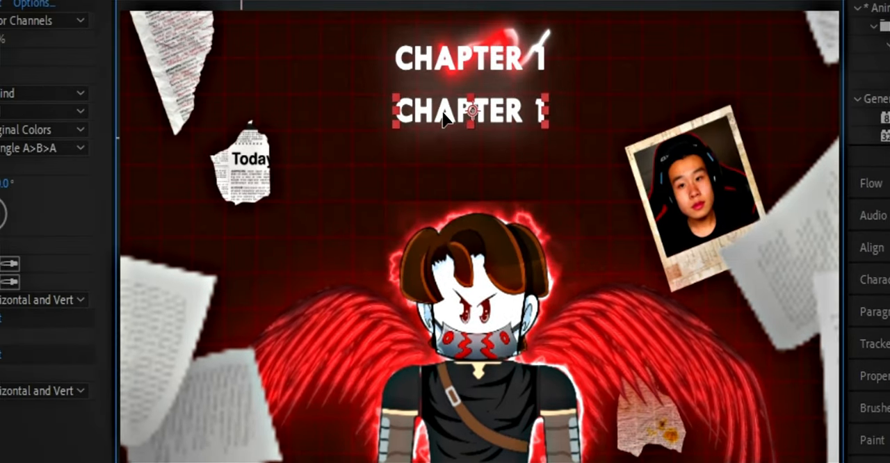
# - Retype the duplicated title line to read THE RISE TO FAME
pyautogui.click(459, 59)
pyautogui.write('THE RISE TO FAME')
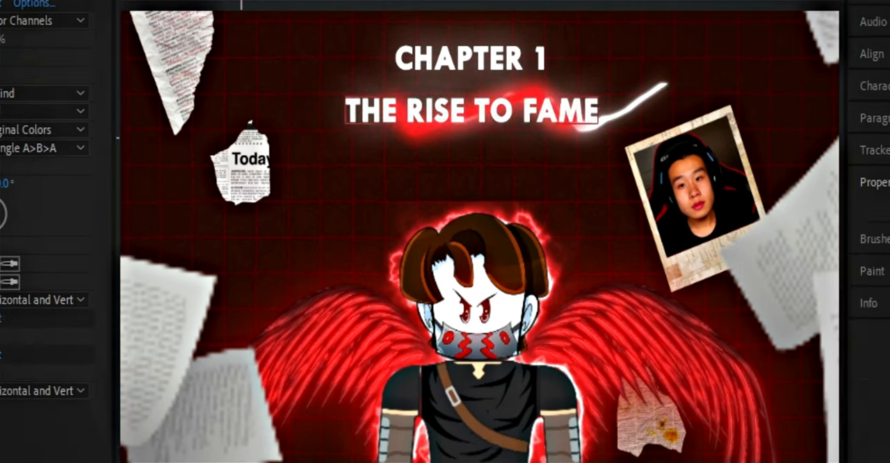
pyautogui.click(469, 109)
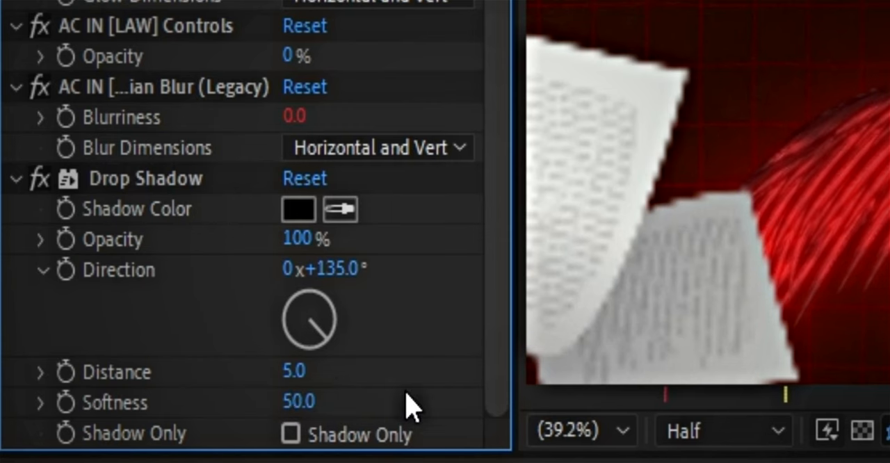
# - Add a default Drop Shadow to the chapter 1 text layer through the context menu
pyautogui.rightClick(148, 178)
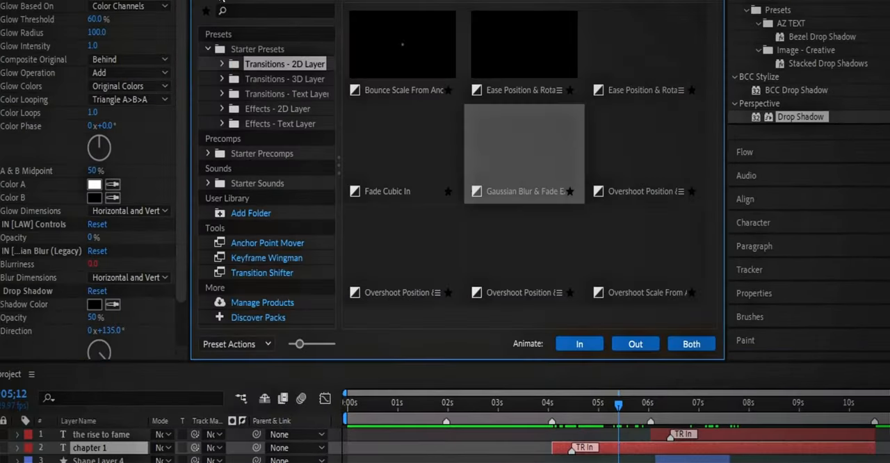
# - Apply Animation Composer's Turbulent Jiggling text effect to the chapter 1 title
pyautogui.click(279, 123)
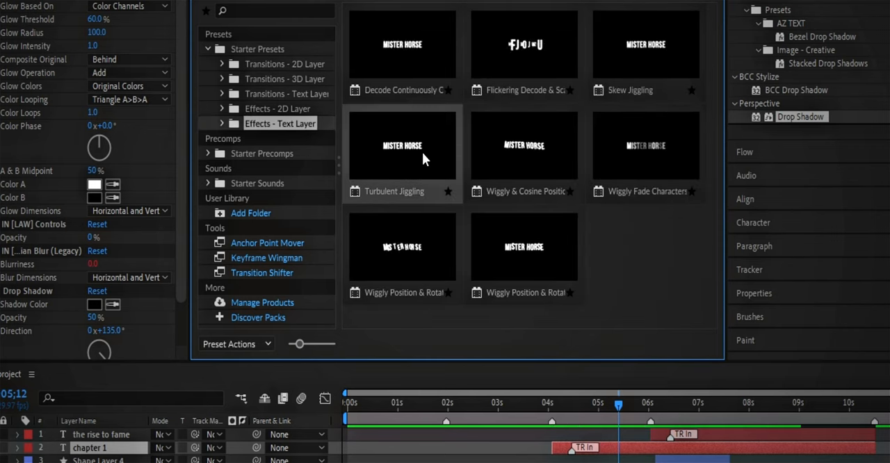
pyautogui.doubleClick(402, 145)
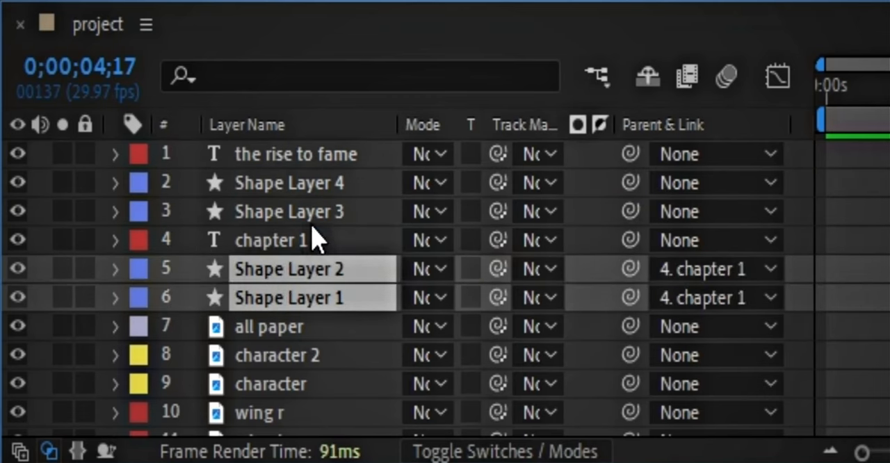
# - Open the n paper layer, then add a 50mm Camera 1 layer to the composition
pyautogui.moveTo(630, 183); pyautogui.dragTo(630, 211)
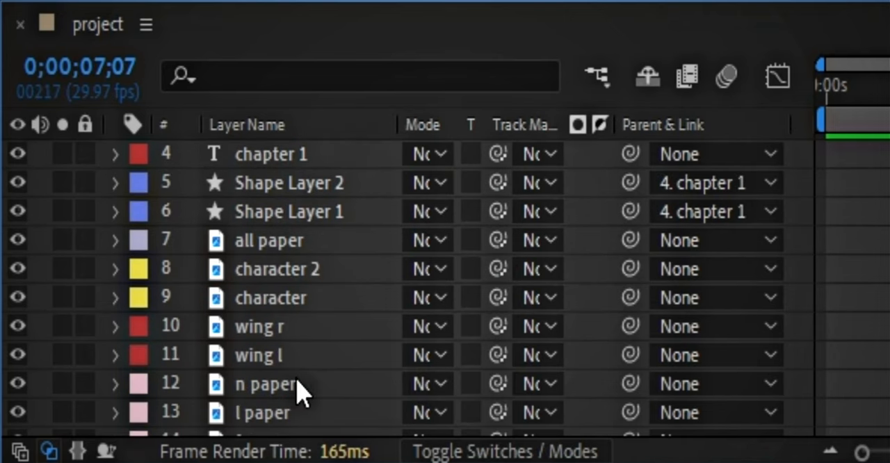
pyautogui.doubleClick(270, 298)
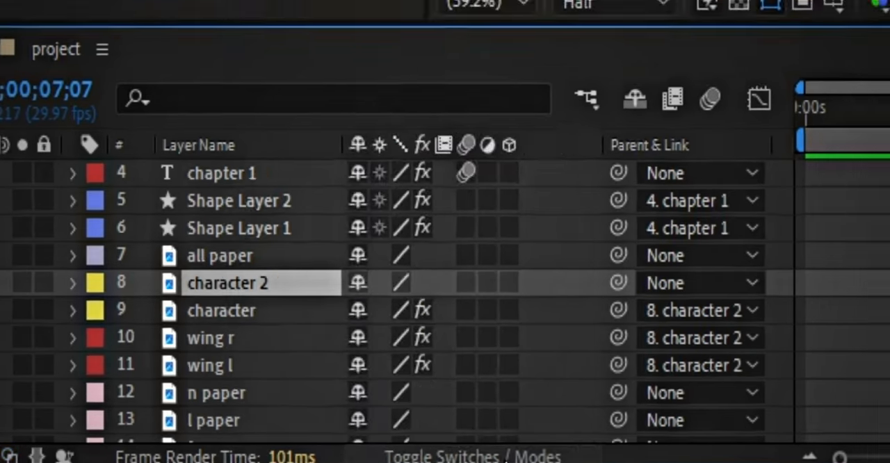
pyautogui.rightClick(417, 104)
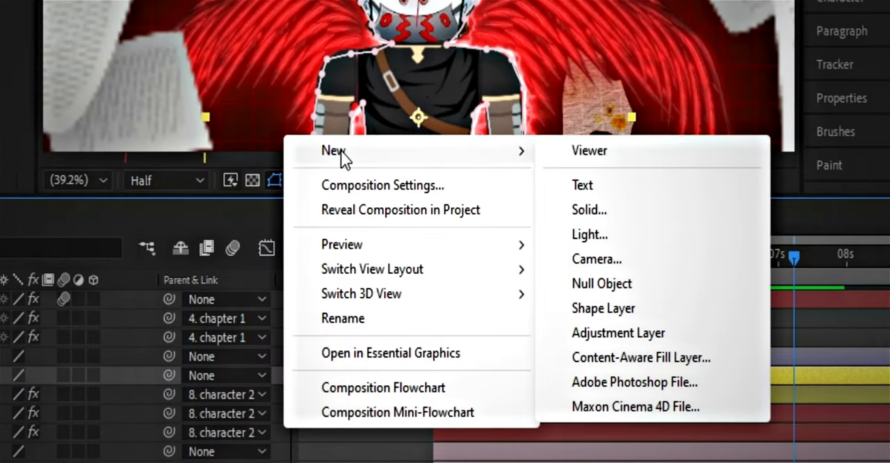
pyautogui.click(596, 259)
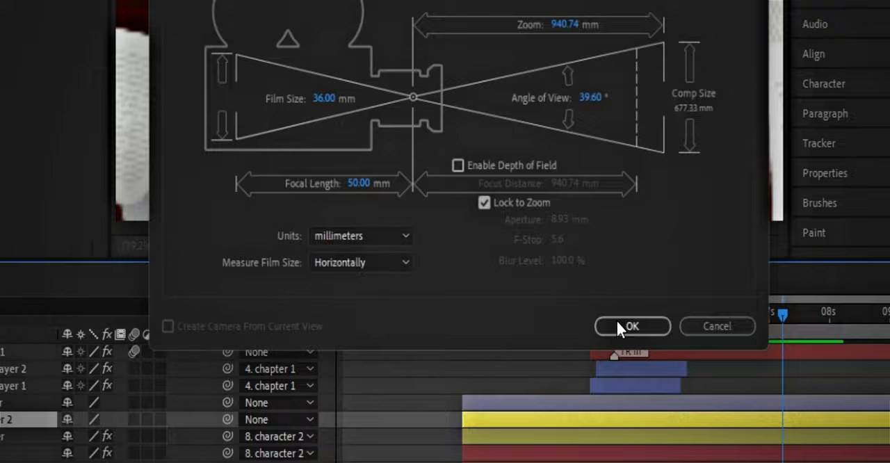
pyautogui.click(632, 326)
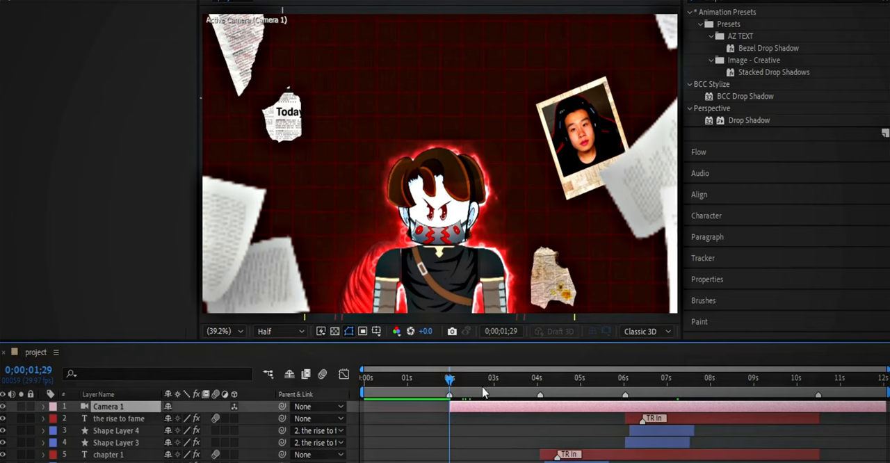
# - Use the Top view to push the selected 3D layer back in depth
pyautogui.click(818, 378)
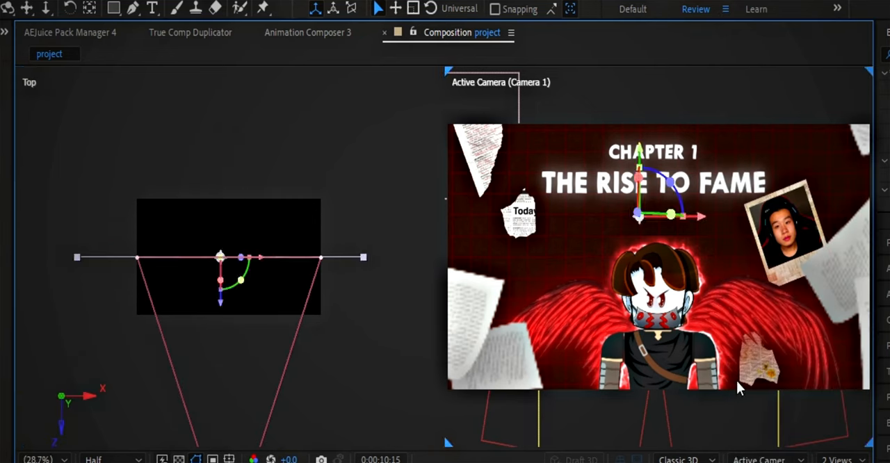
pyautogui.moveTo(362, 354)
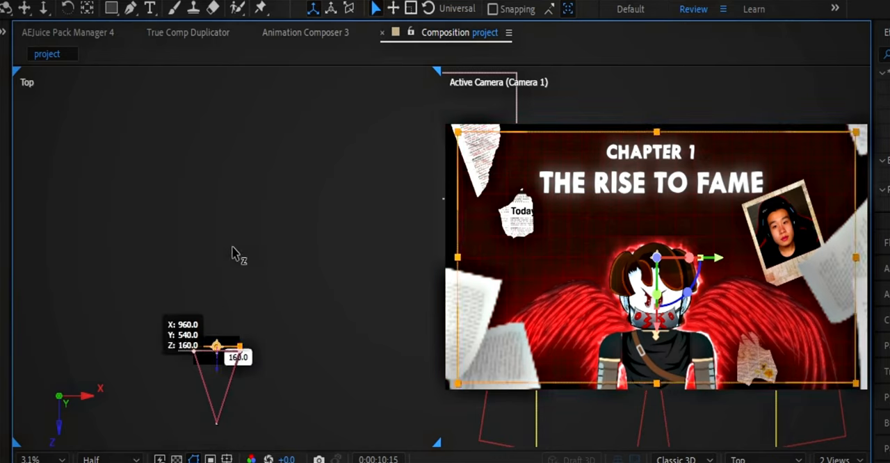
pyautogui.moveTo(216, 346); pyautogui.dragTo(218, 123)
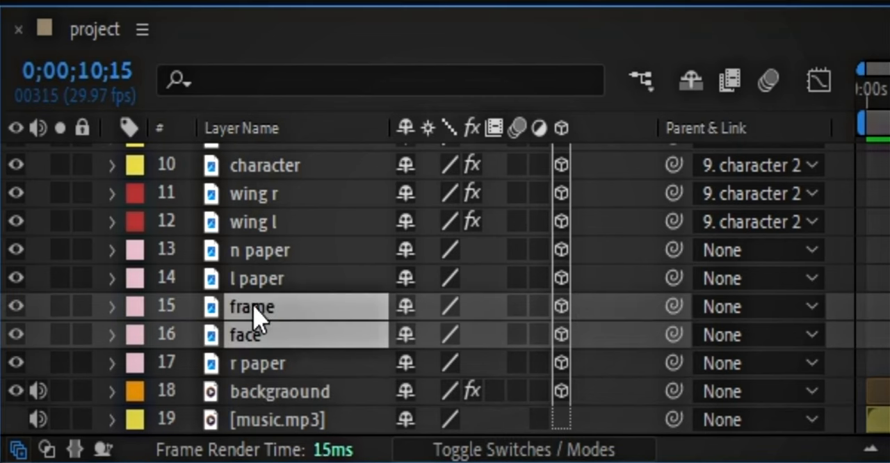
# - Parent the face layer to the frame layer so both move together
pyautogui.click(306, 335)
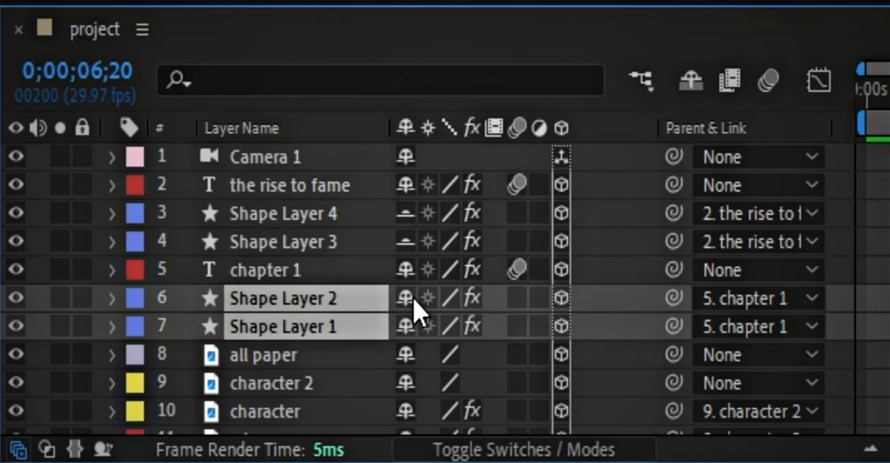
pyautogui.scroll(-3)
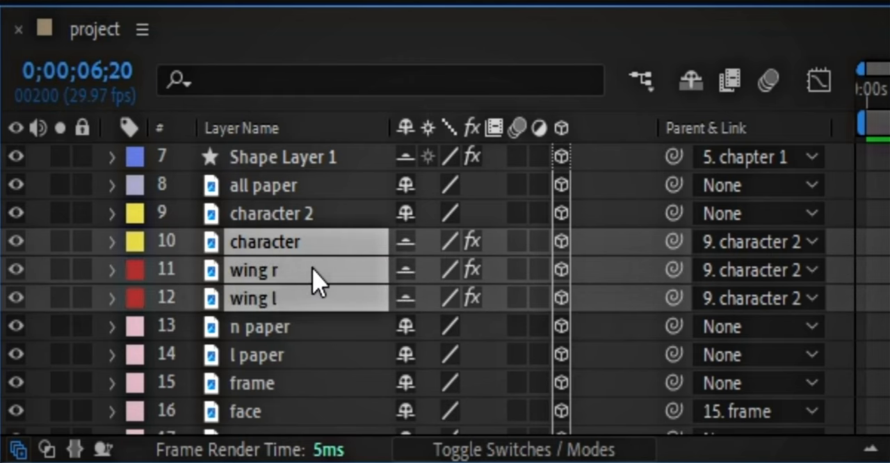
pyautogui.scroll(-3)
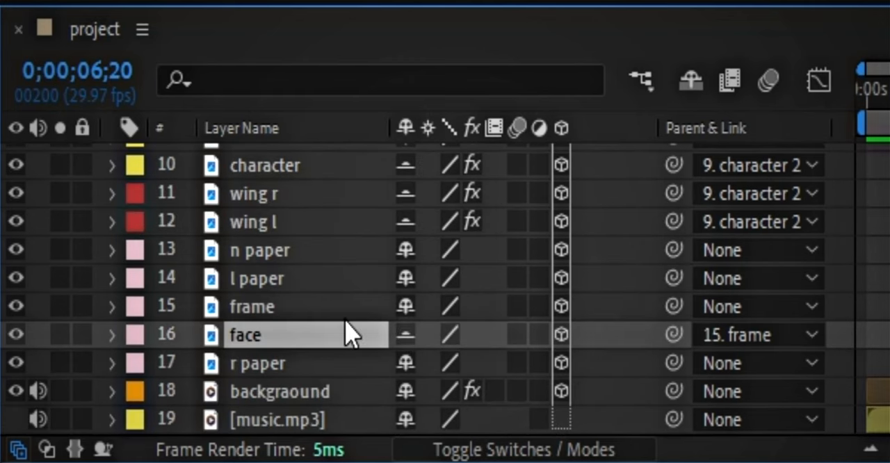
pyautogui.moveTo(704, 82)
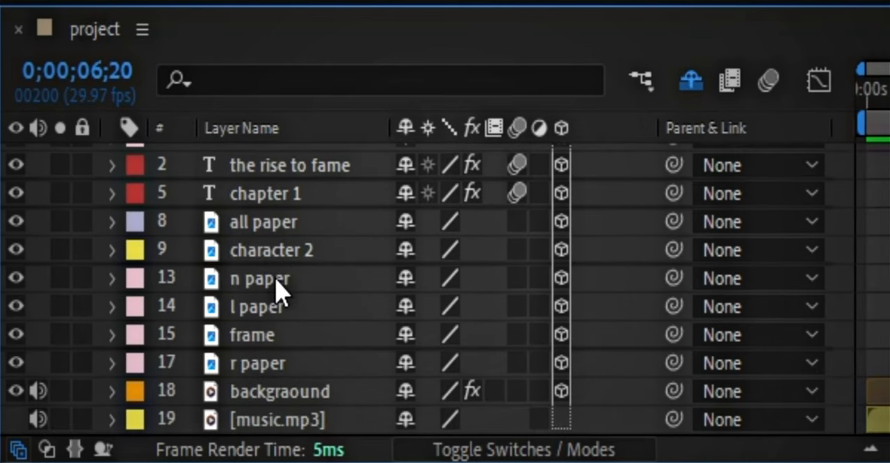
pyautogui.moveTo(389, 356)
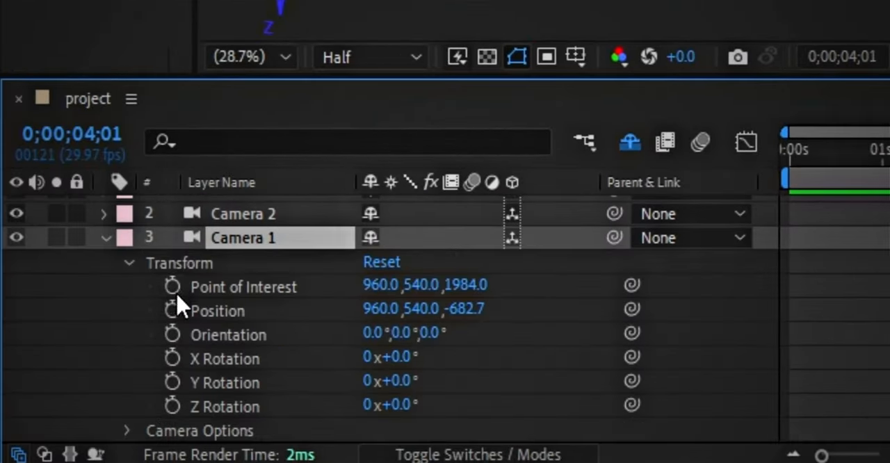
# - Keyframe Camera 1's position and apply the Flow ease curve to its keyframes
pyautogui.click(172, 310)
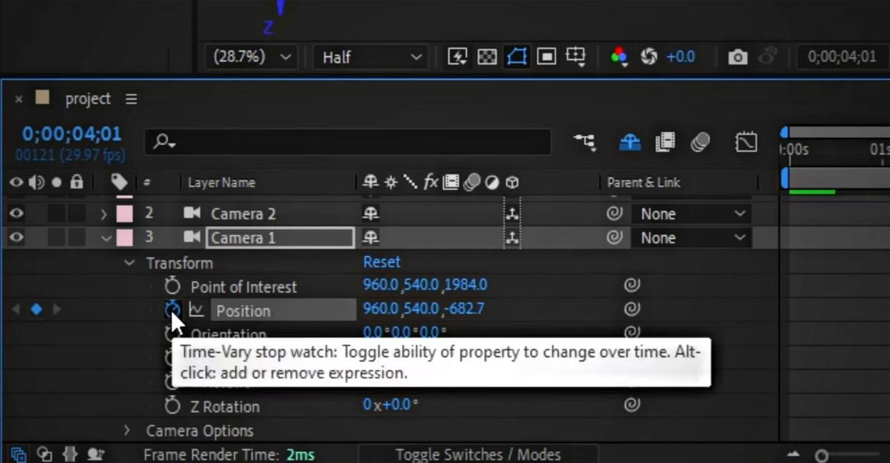
pyautogui.click(173, 310)
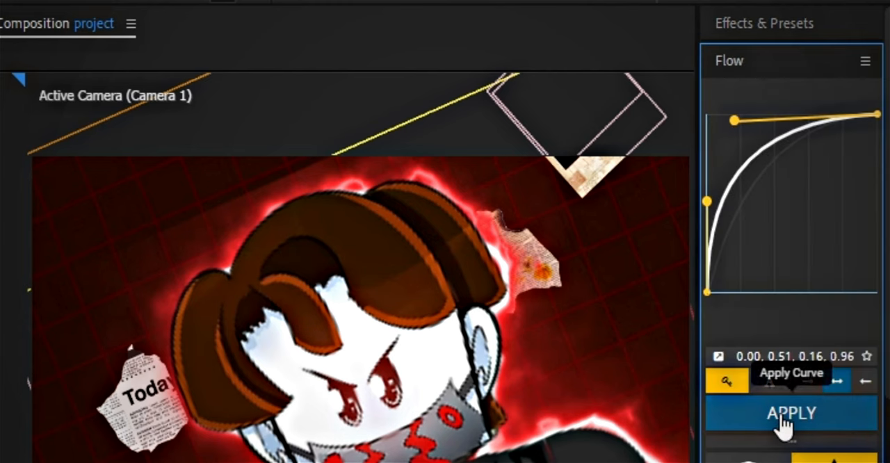
pyautogui.click(790, 413)
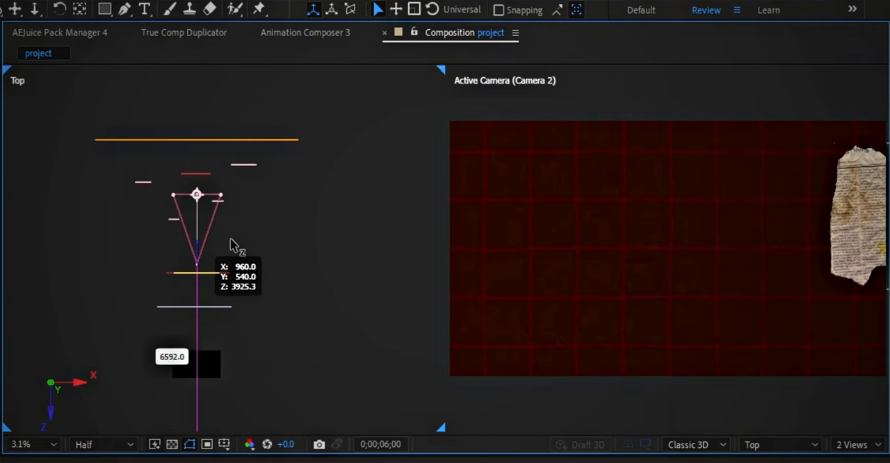
# - Choose a different view for the left viewer from the 3D View dropdown
pyautogui.click(764, 444)
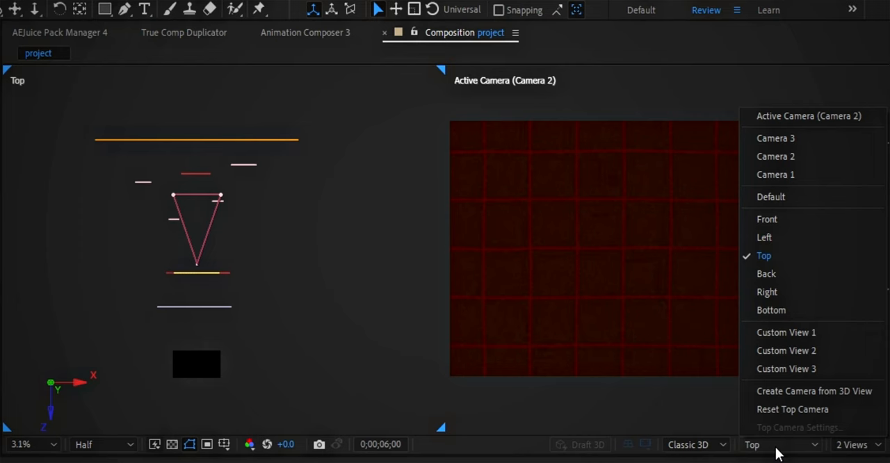
pyautogui.click(766, 291)
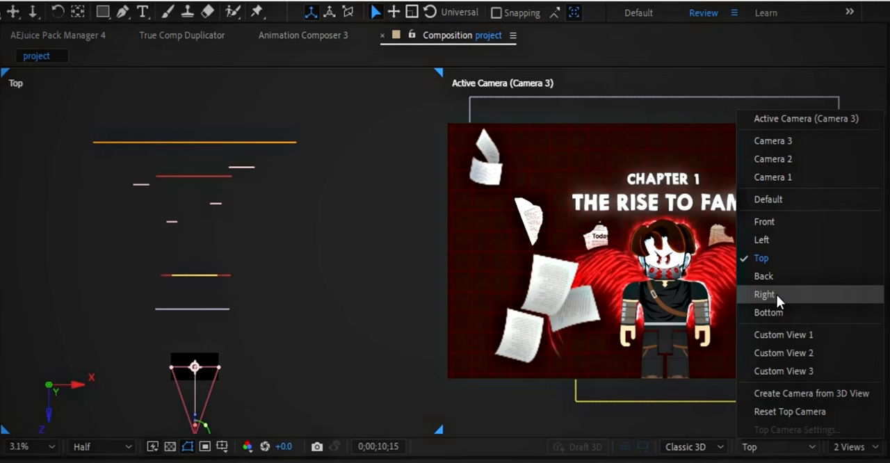
# - Switch the left viewer from Top to Right view
pyautogui.click(764, 294)
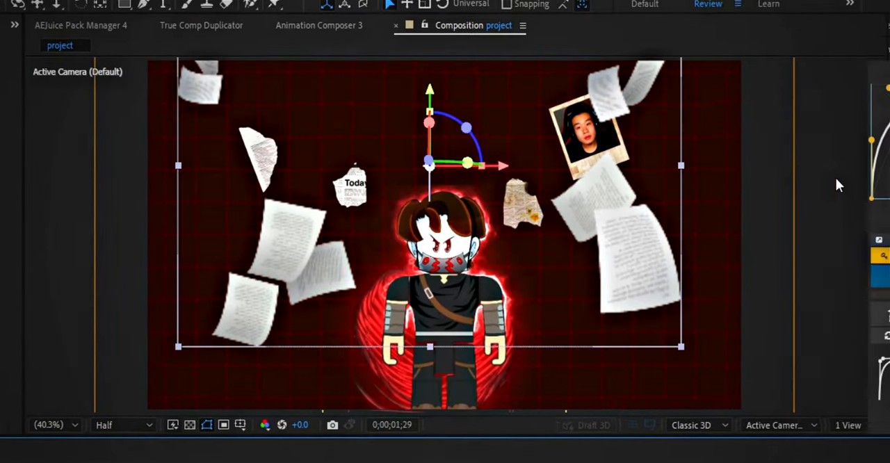
# - Apply Directional Blur to the all paper layer with blur length 10
pyautogui.write('drop s')
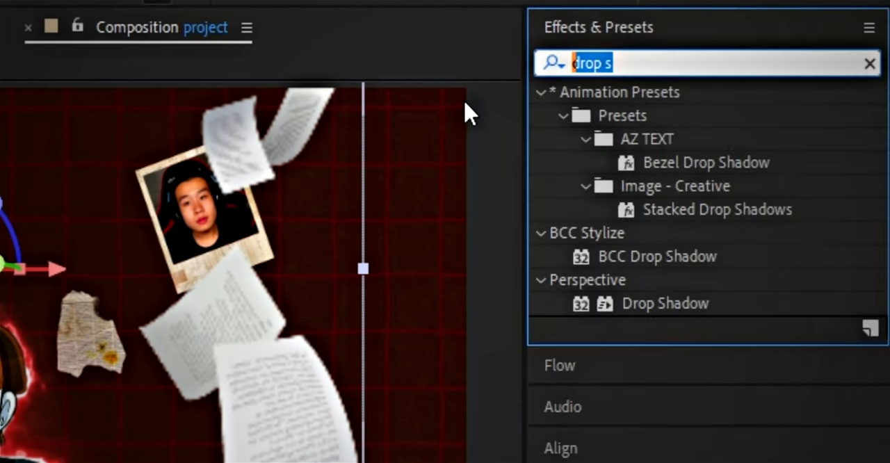
pyautogui.write('bl')
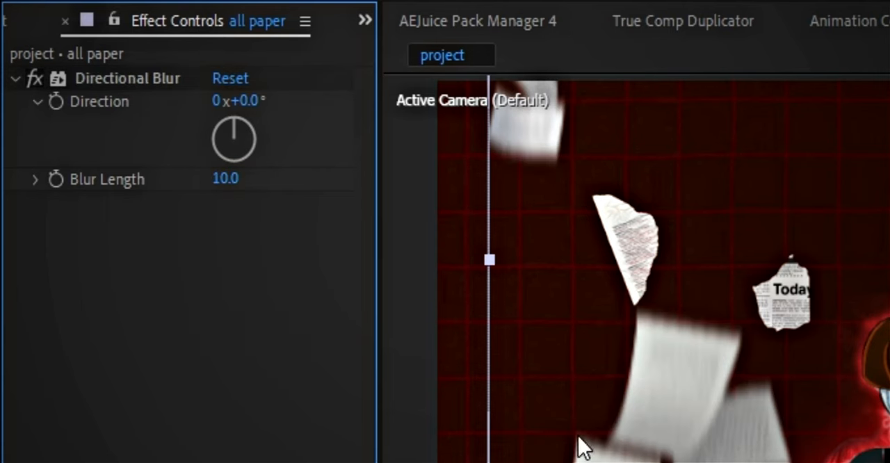
pyautogui.click(128, 77)
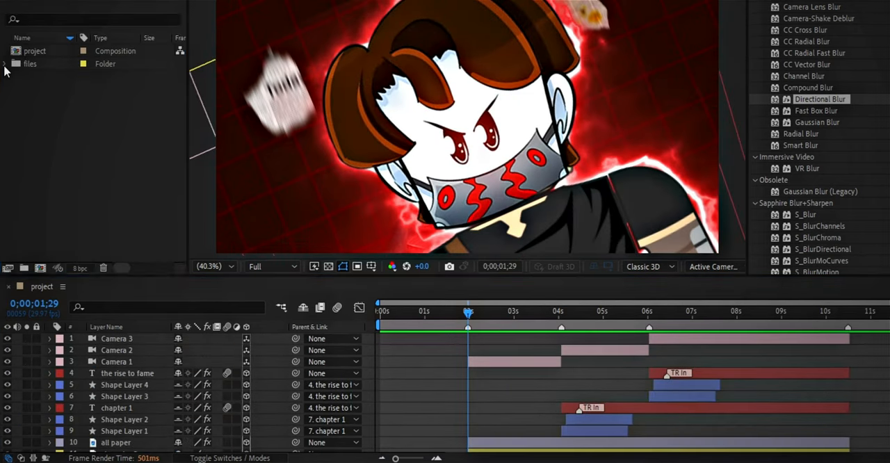
# - Add overlay.mp4 from the files folder and set its blend mode to Linear Dodge
pyautogui.click(5, 63)
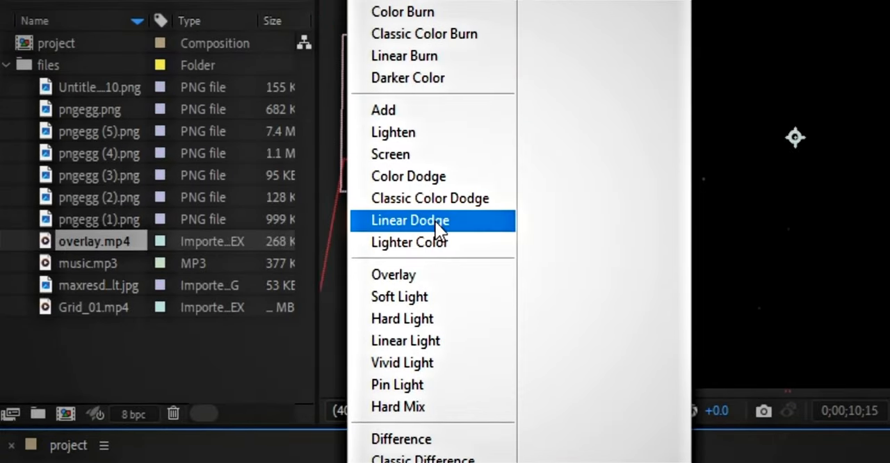
pyautogui.click(410, 220)
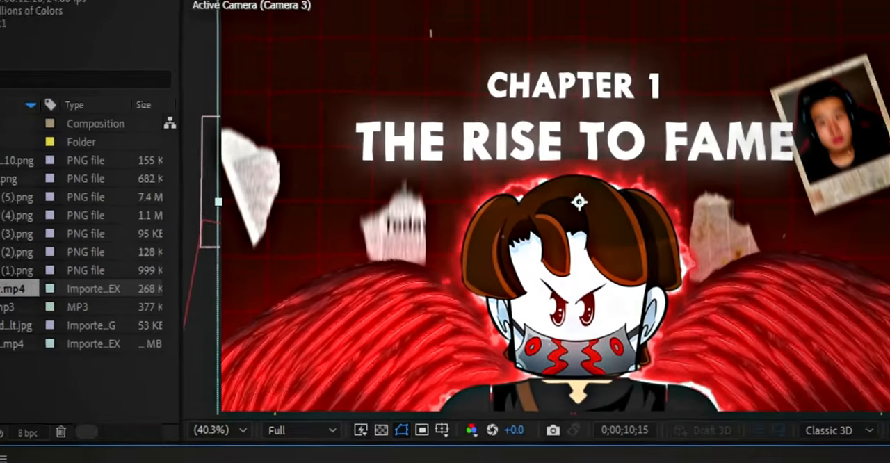